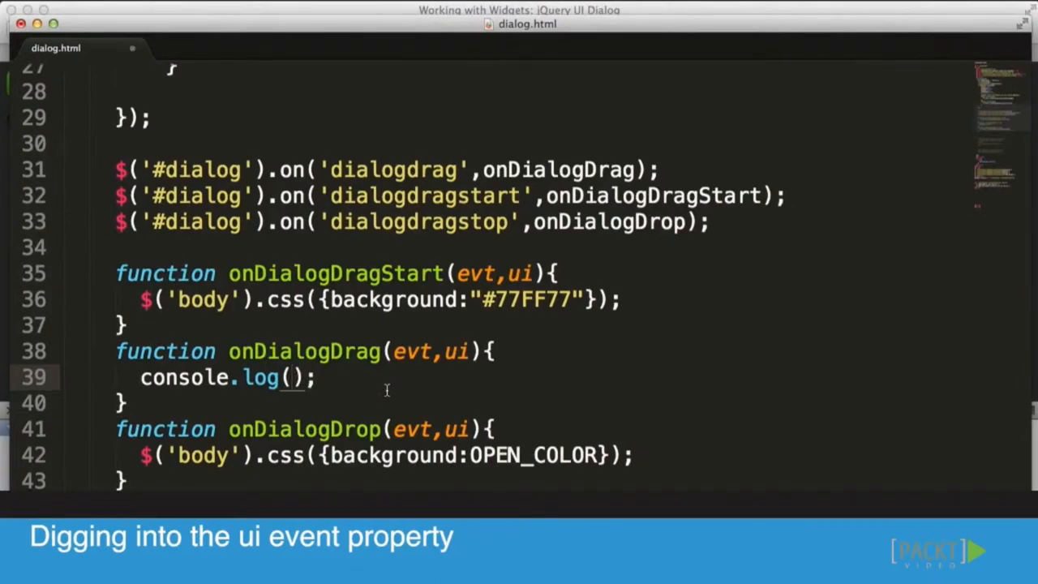
Pass ui to console.log() inside the onDialogDrag handler
text(ui)
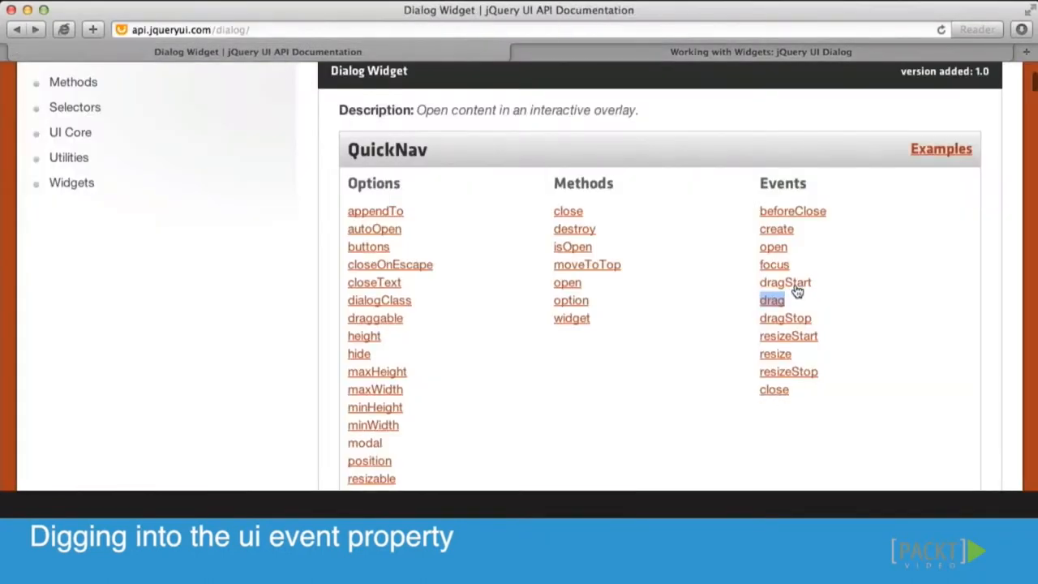
Jump to the Dialog drag event entry describing ui.position and ui.offset
click(771, 300)
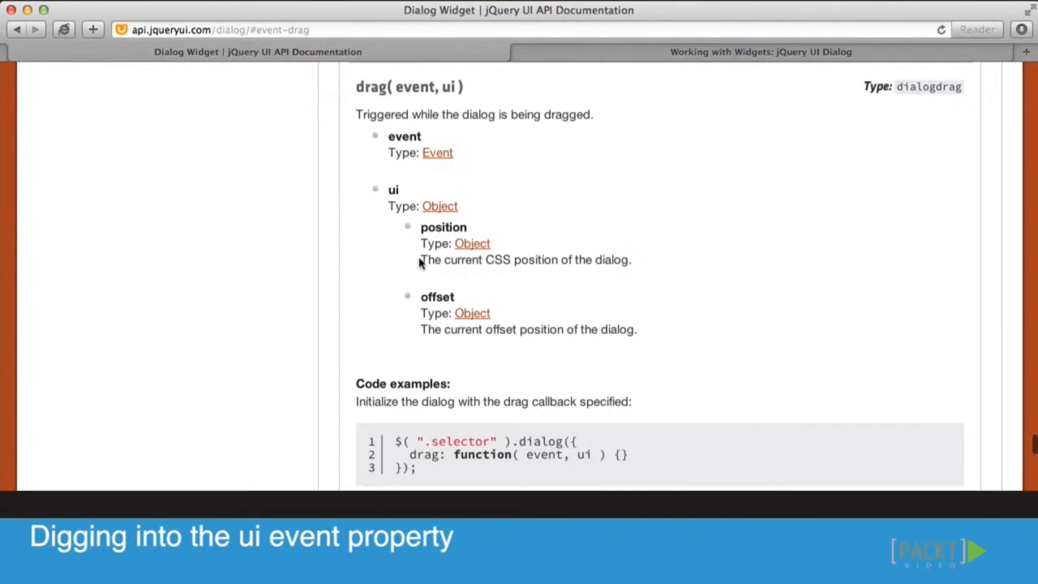
mouse_move(405, 205)
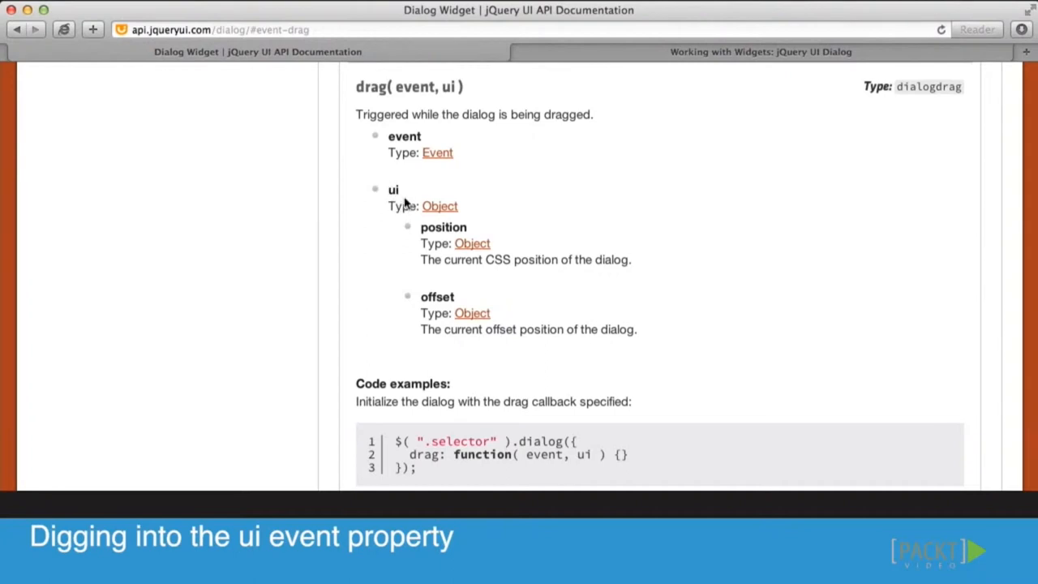
mouse_move(442, 236)
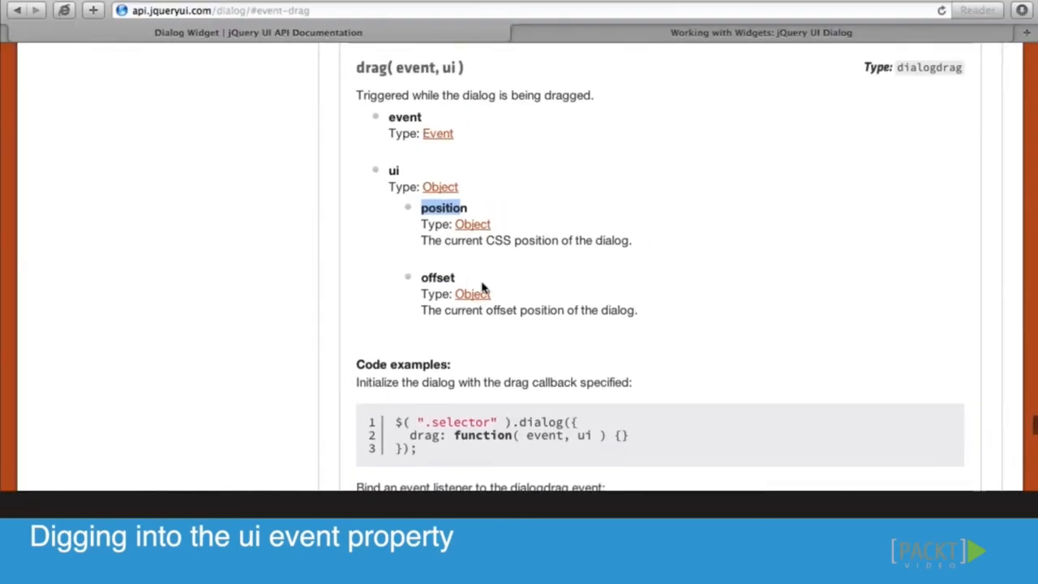
mouse_move(429, 177)
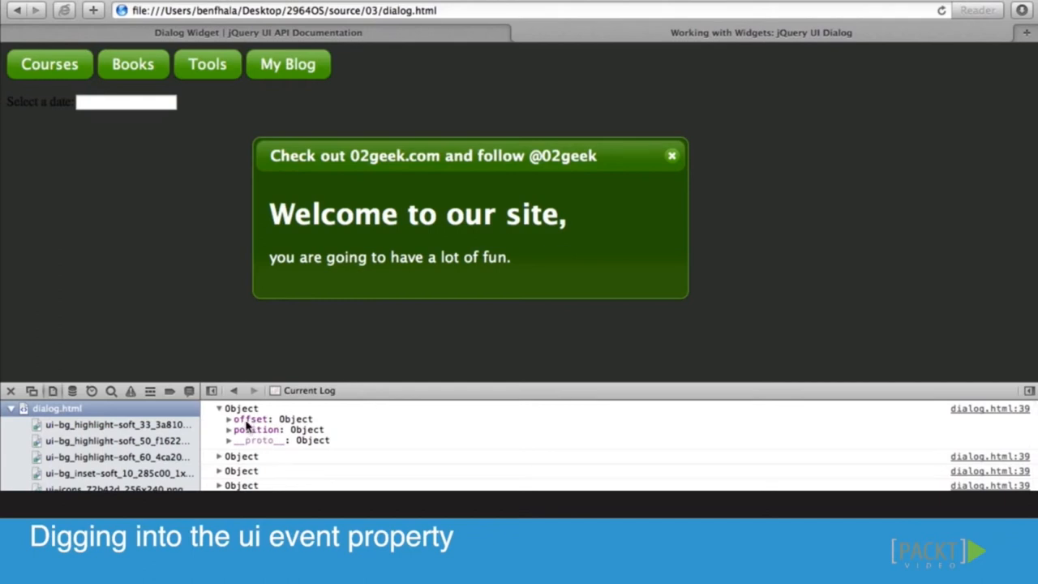
Expand the logged object's offset and position to show left 371 and top 110
click(230, 418)
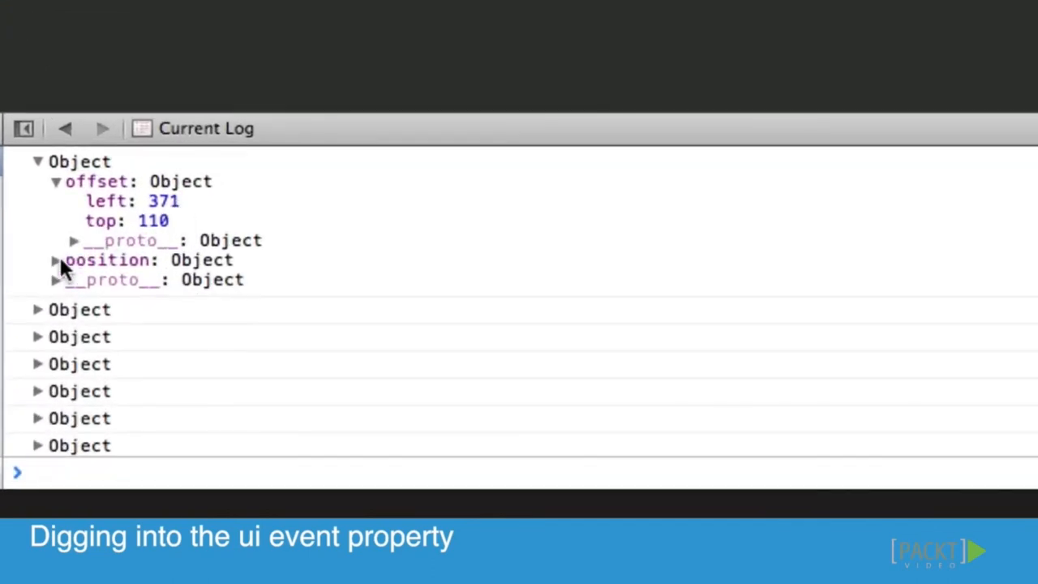
click(56, 259)
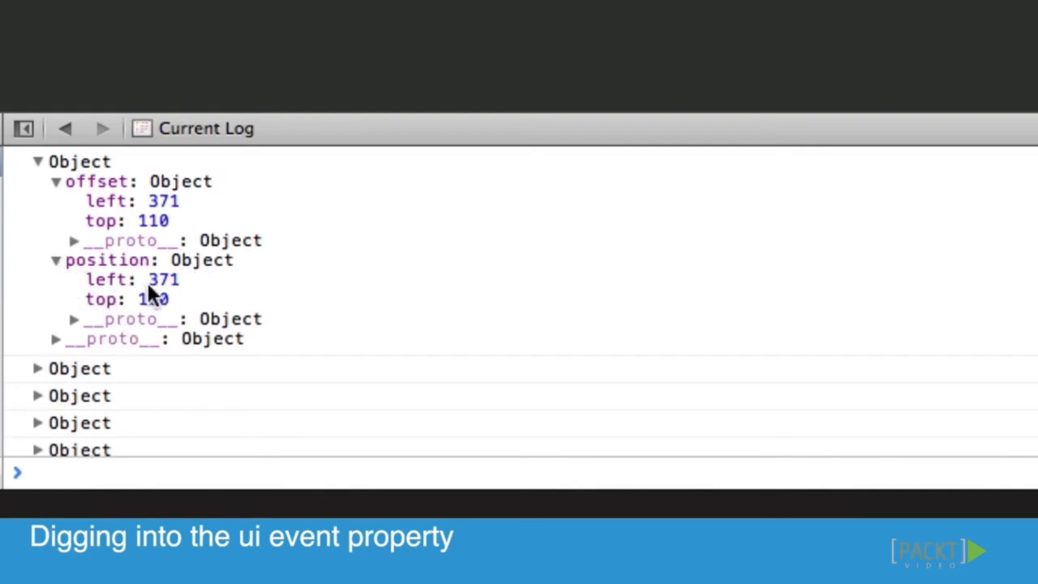